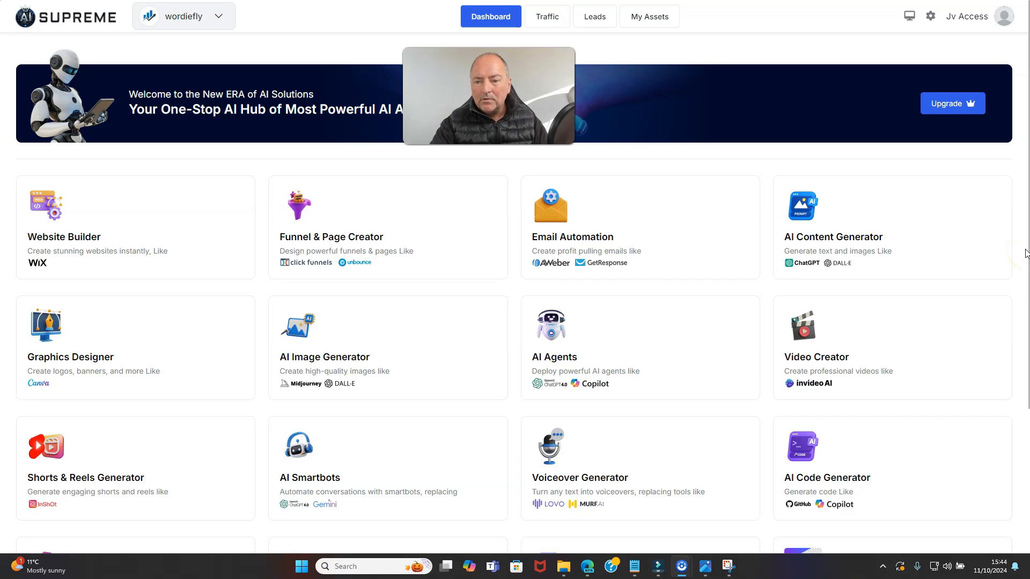
{"action": "mouse_move", "coordinate": [1023, 361]}
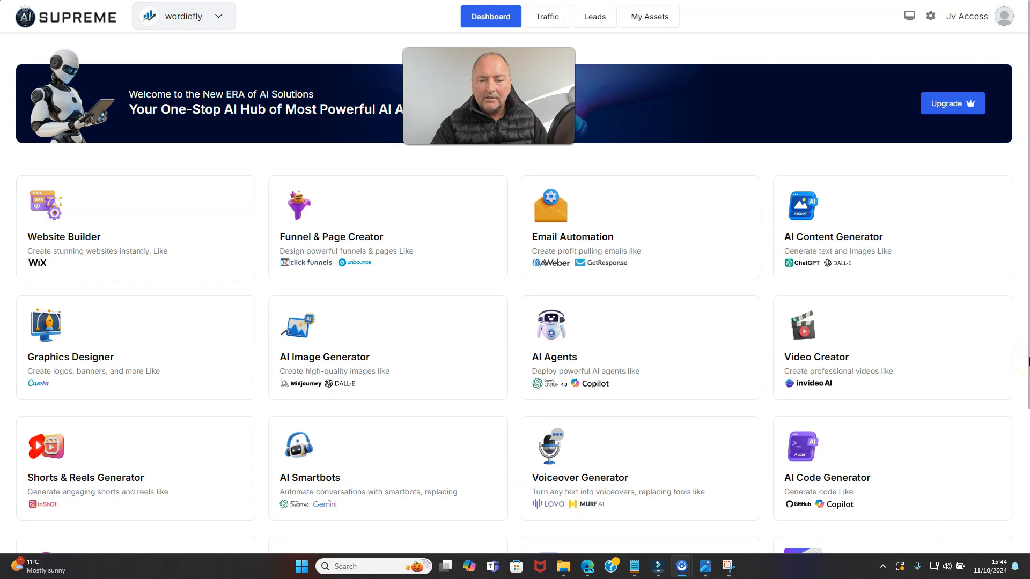
{"action": "scroll", "scroll_direction": "down", "scroll_amount": 3}
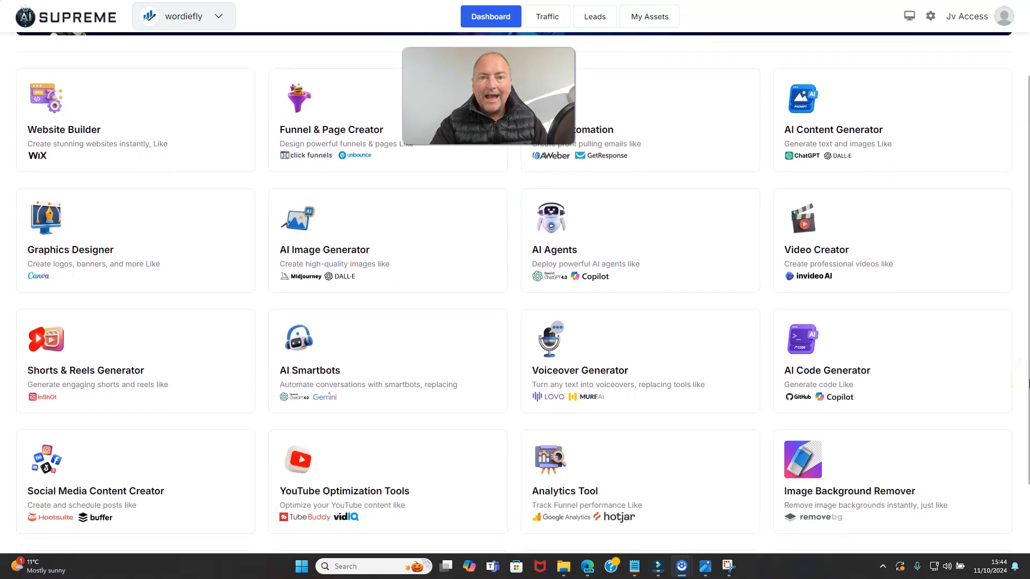
{"action": "scroll", "scroll_direction": "down", "scroll_amount": 3}
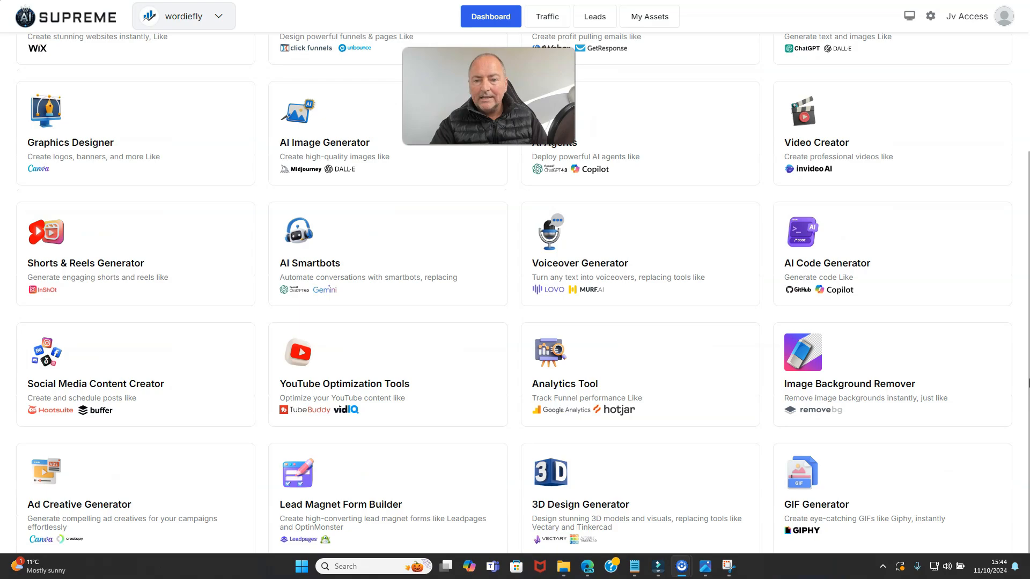
{"action": "scroll", "scroll_direction": "down", "scroll_amount": 3}
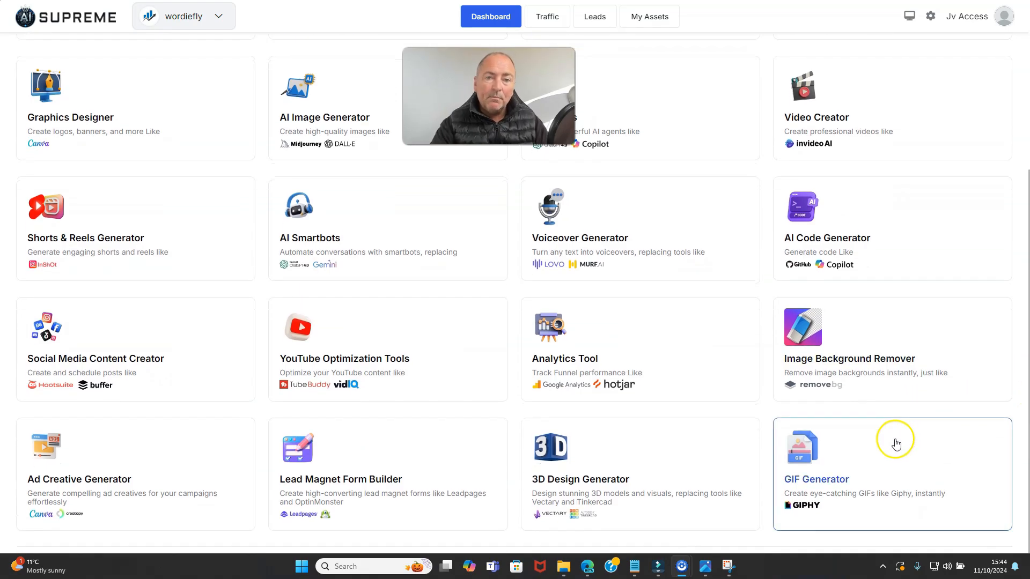